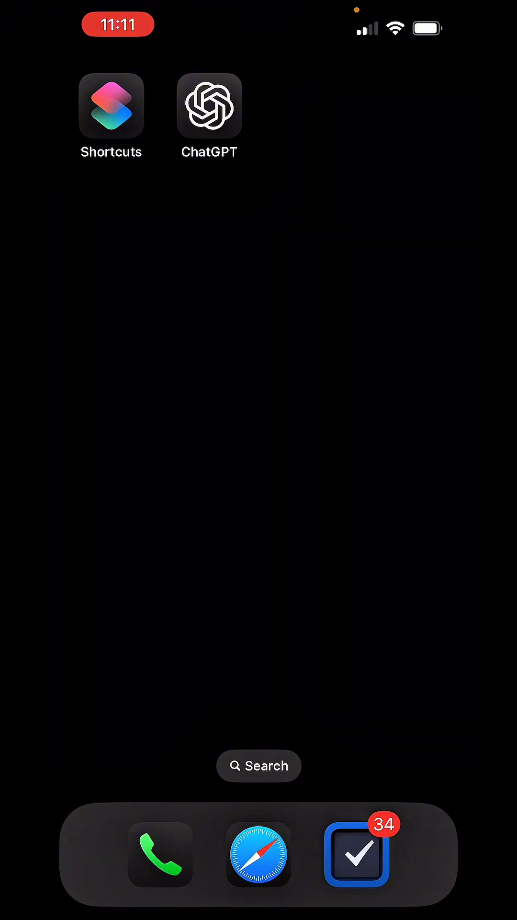
Start a blank shortcut and add ChatGPT's Voice Mode as its single action
left_click(111, 107)
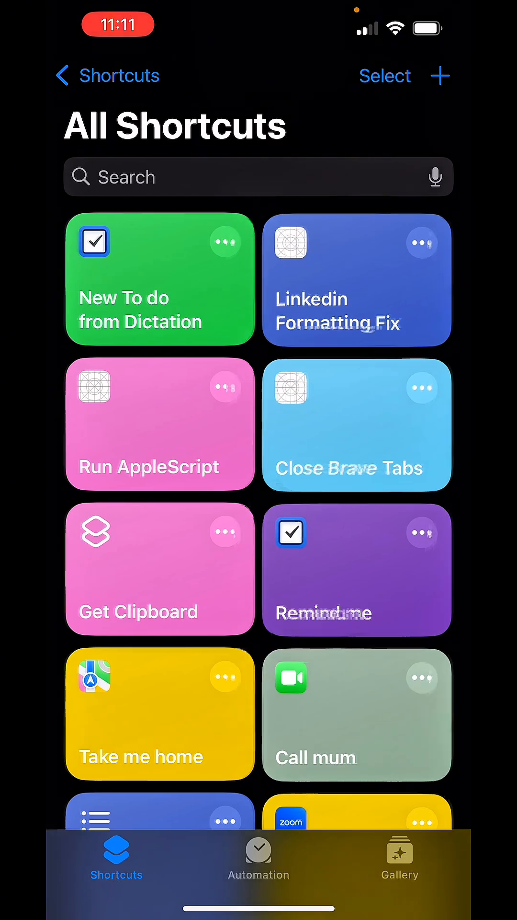
left_click(440, 74)
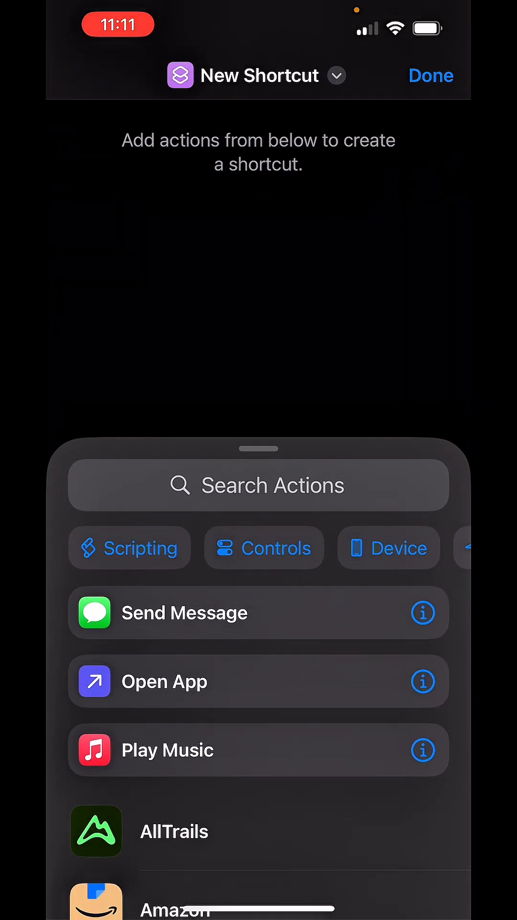
type("Chatgpt")
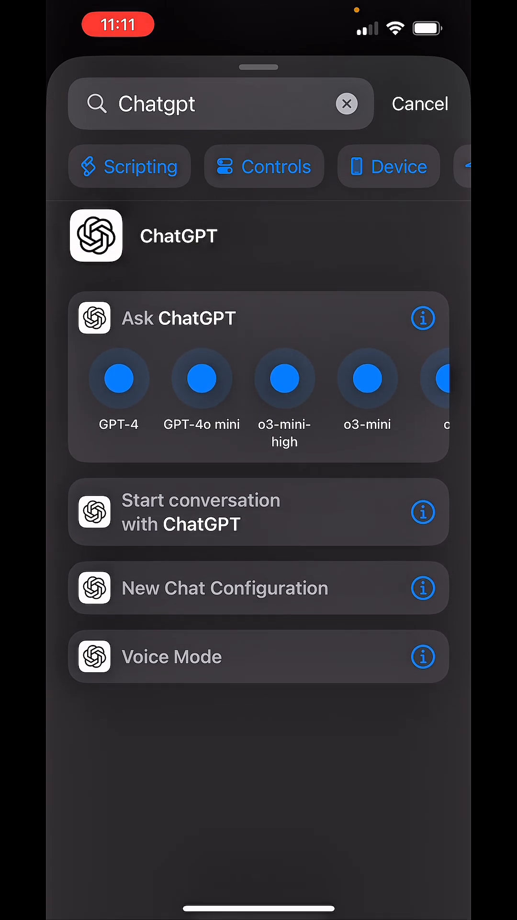
left_click(171, 655)
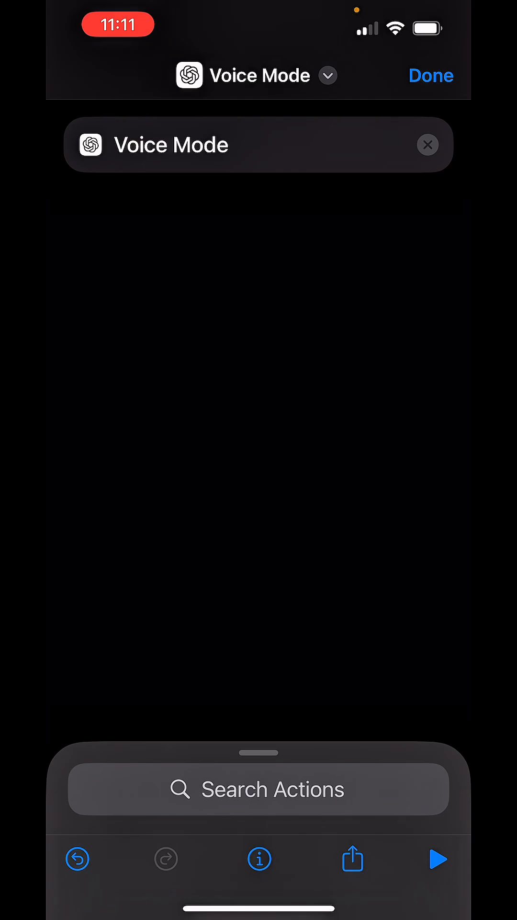
Rename the shortcut from Voice Mode to 'Ask AI' and finish it with Done
left_click(260, 74)
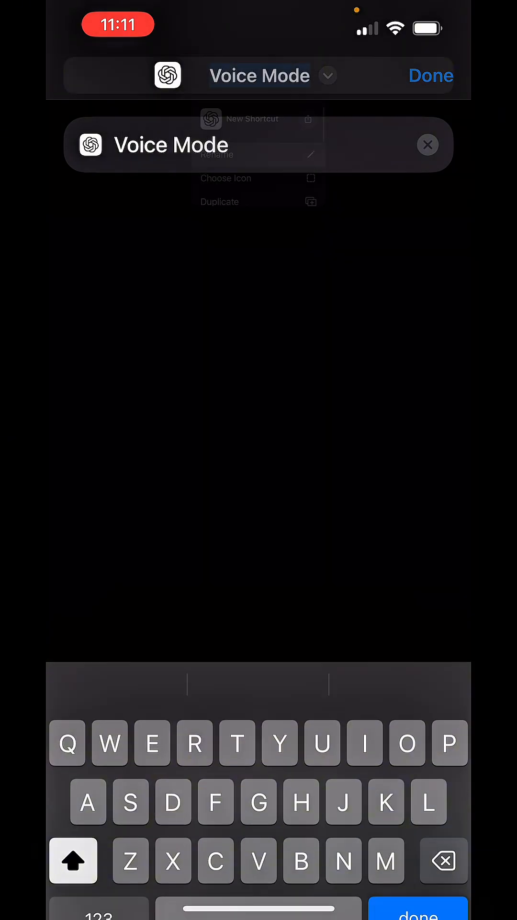
type("Ask AI")
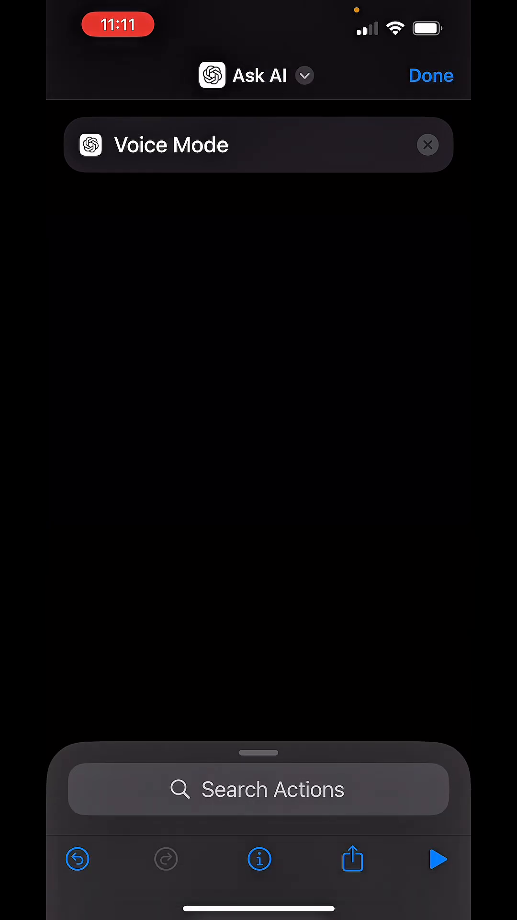
left_click(431, 75)
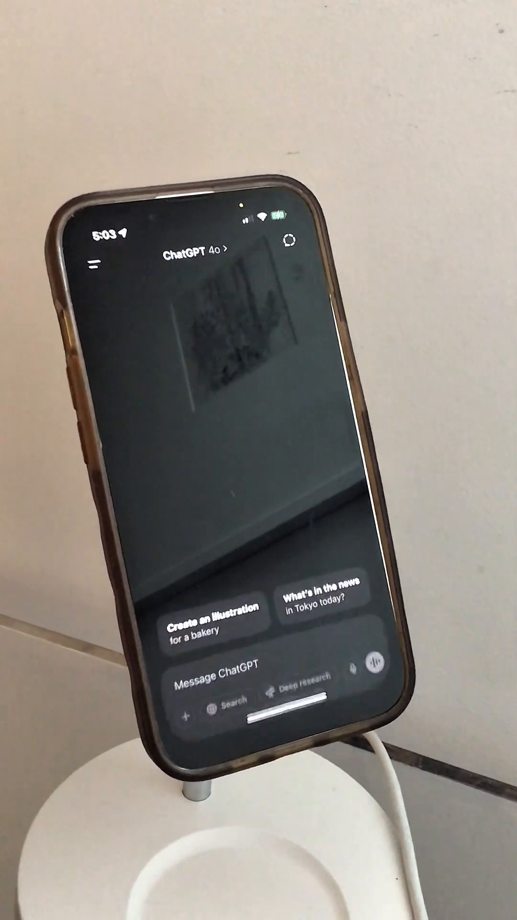
Enter ChatGPT Voice Mode via the waveform button to confirm the shortcut works
left_click(377, 677)
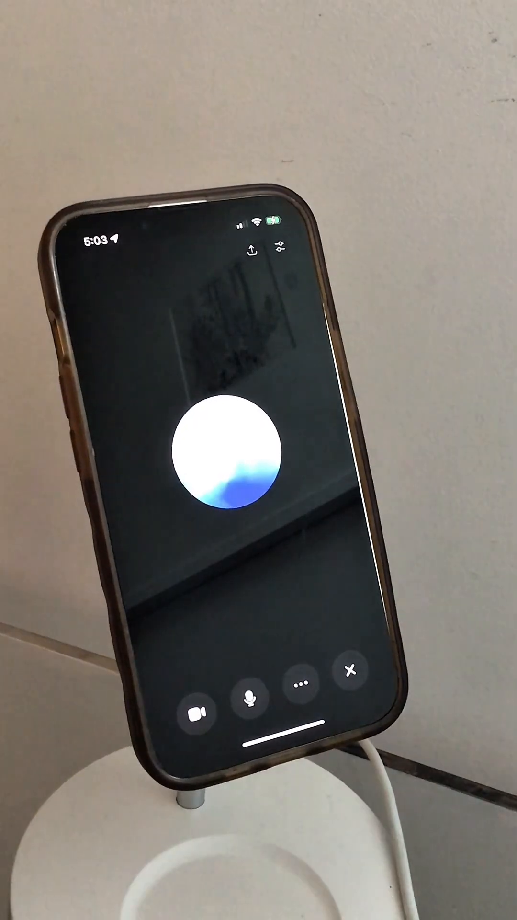